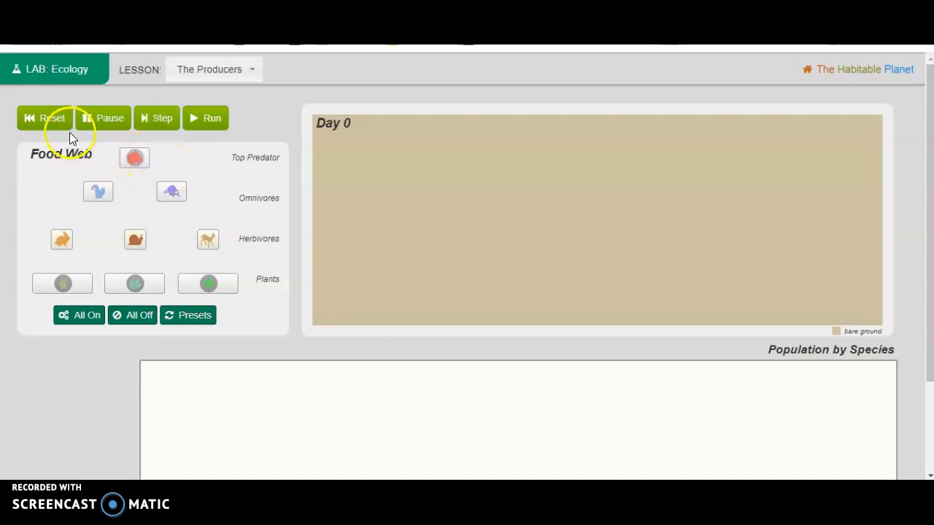
mouse_move(206, 118)
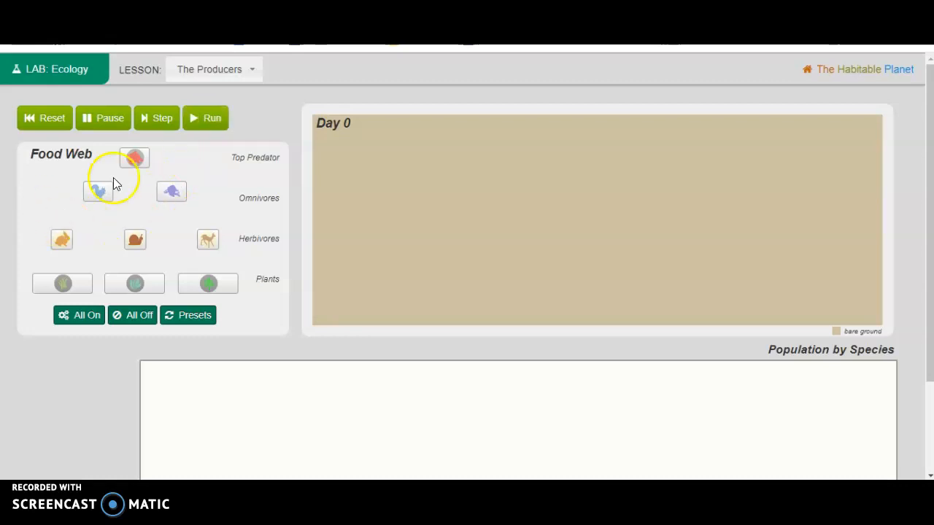
mouse_move(277, 299)
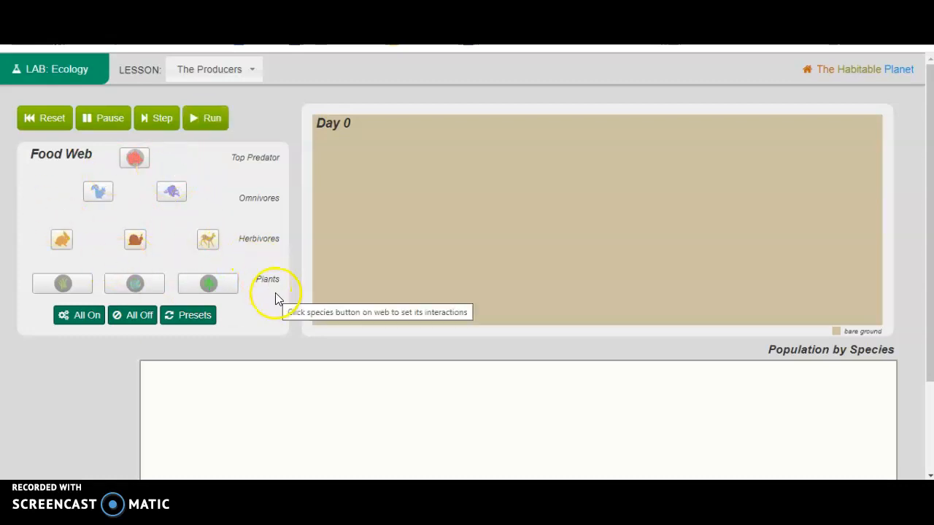
mouse_move(266, 211)
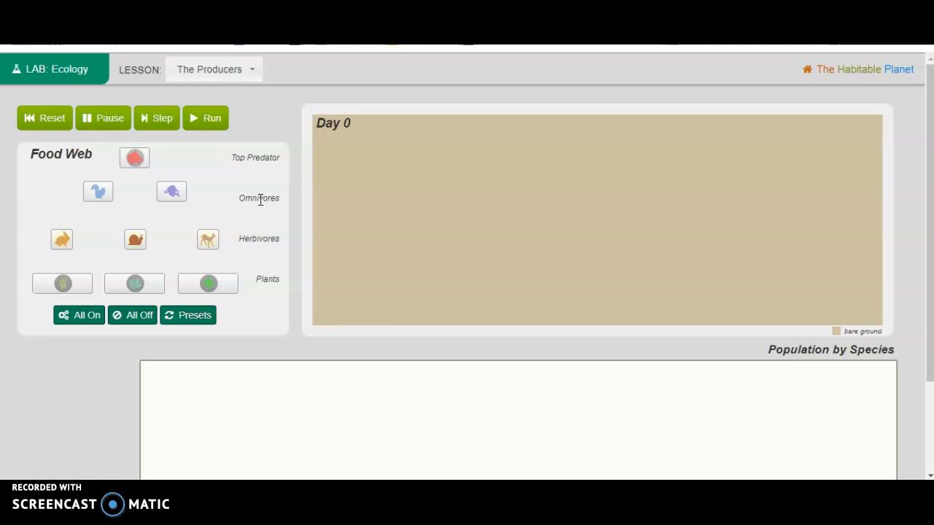
mouse_move(248, 157)
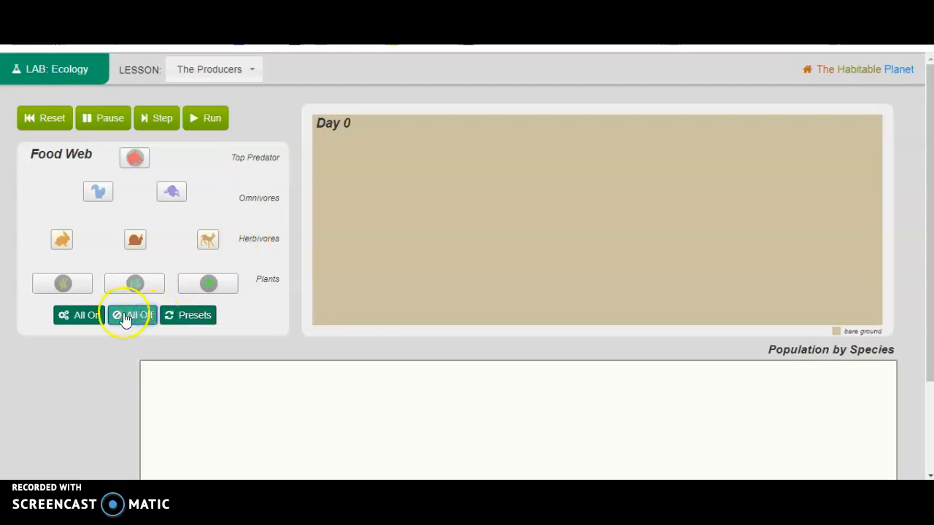
Turn every species in the food web on, then switch them all off again.
left_click(78, 315)
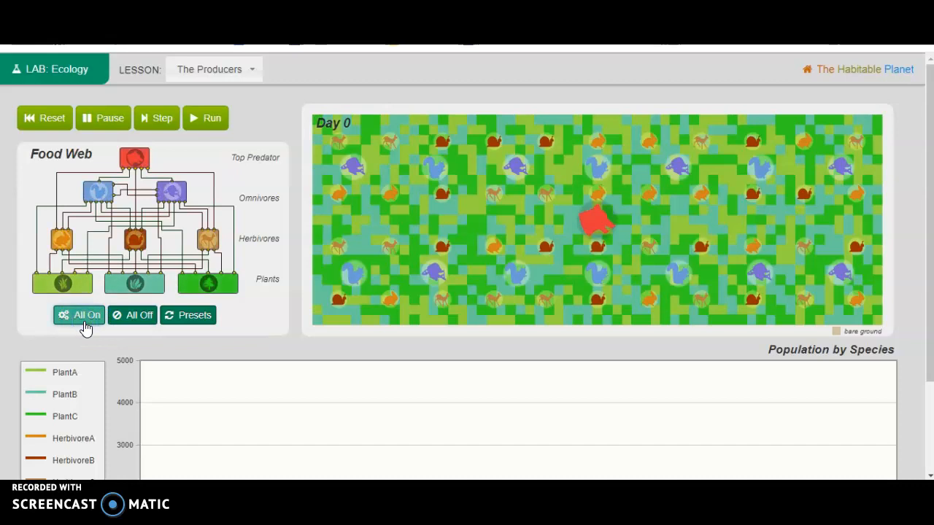
left_click(133, 315)
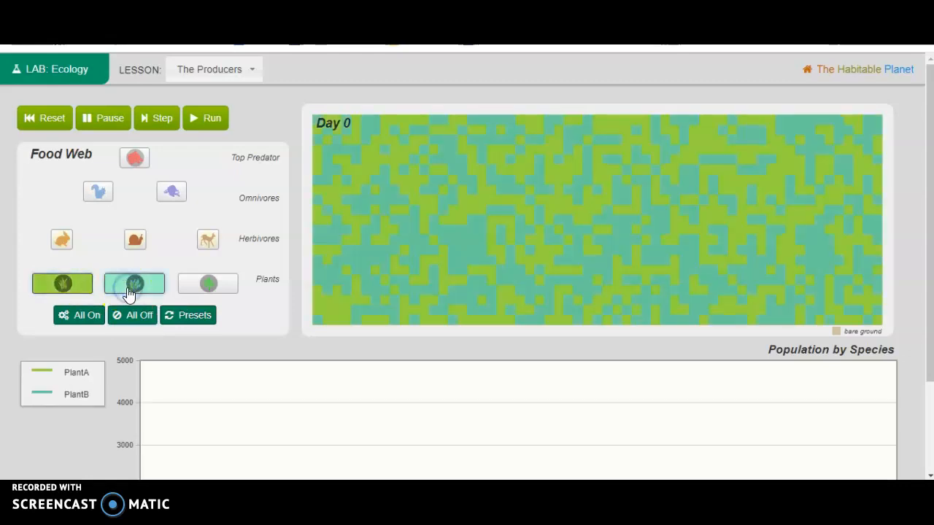
Run the two-plant simulation and pause it at day 15.
left_click(204, 117)
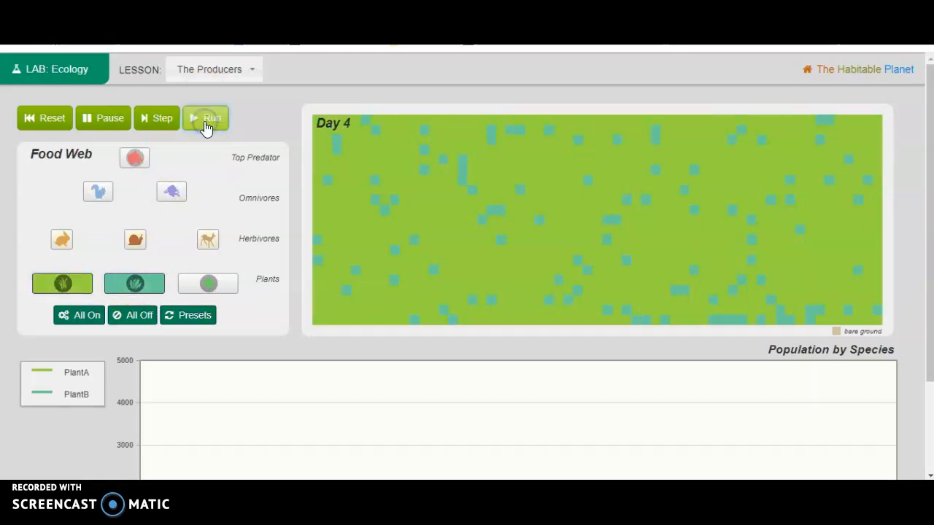
left_click(205, 116)
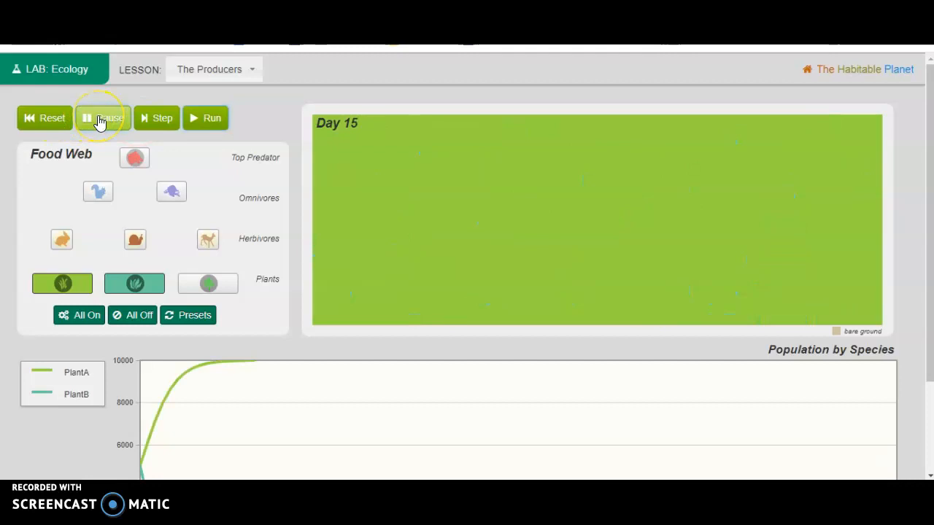
mouse_move(368, 137)
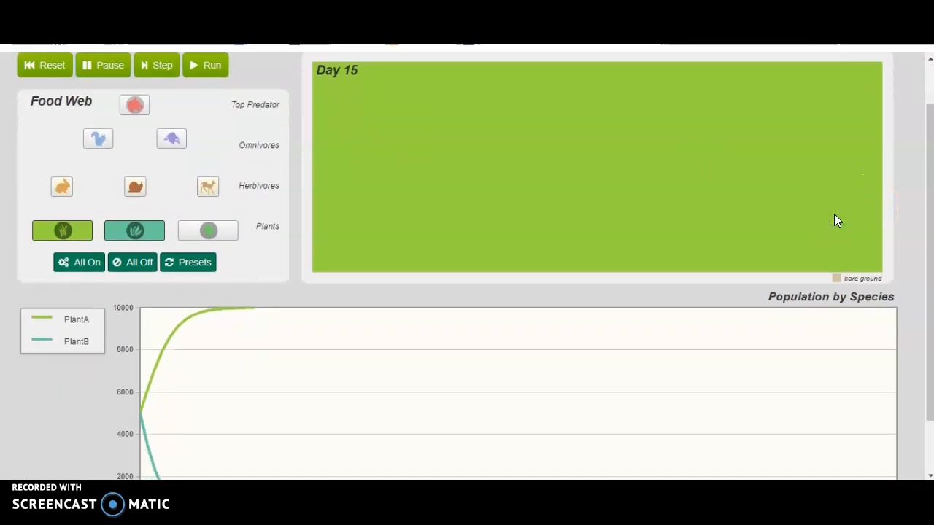
Scroll to the Population by Species chart and read the Plant A and Plant B curves.
scroll("down", 3)
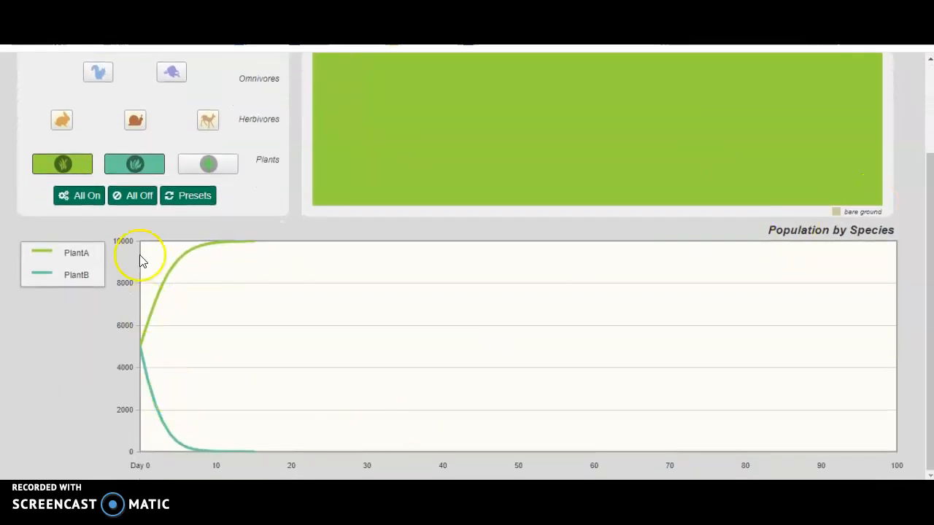
mouse_move(193, 256)
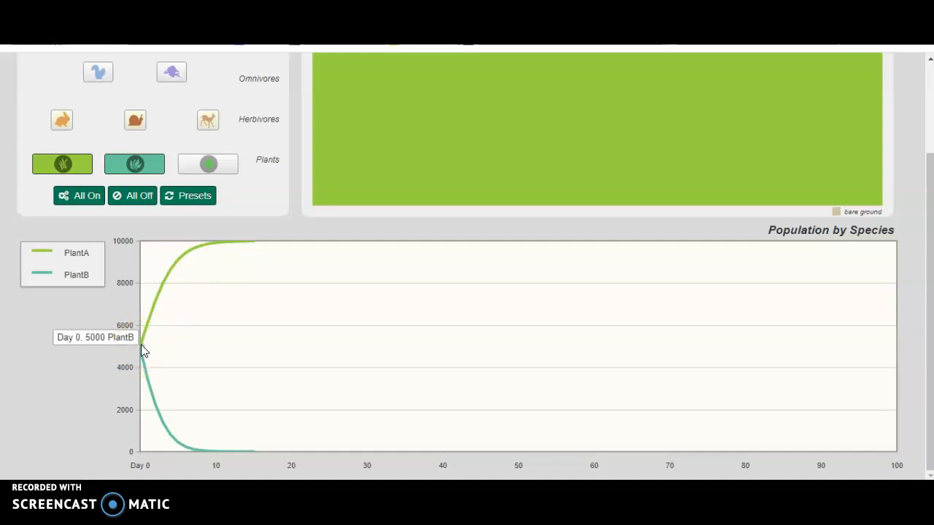
left_click(143, 350)
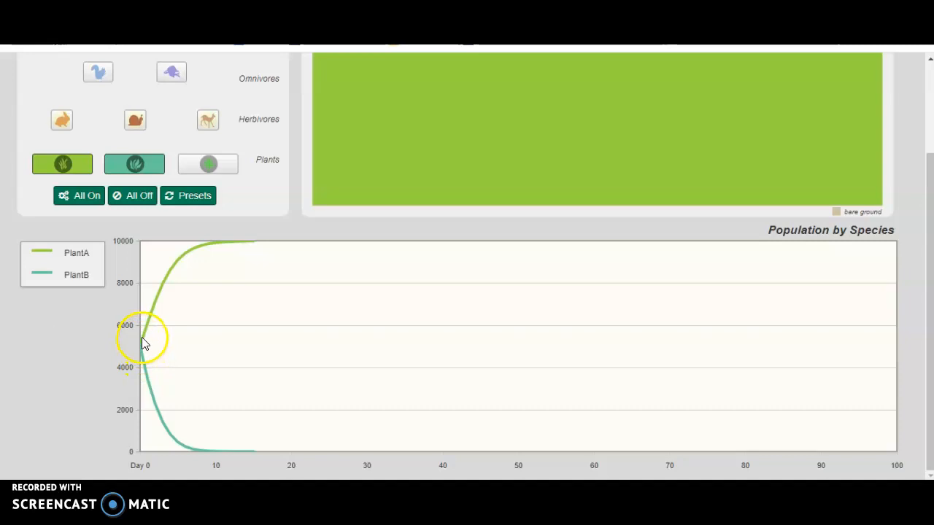
mouse_move(145, 324)
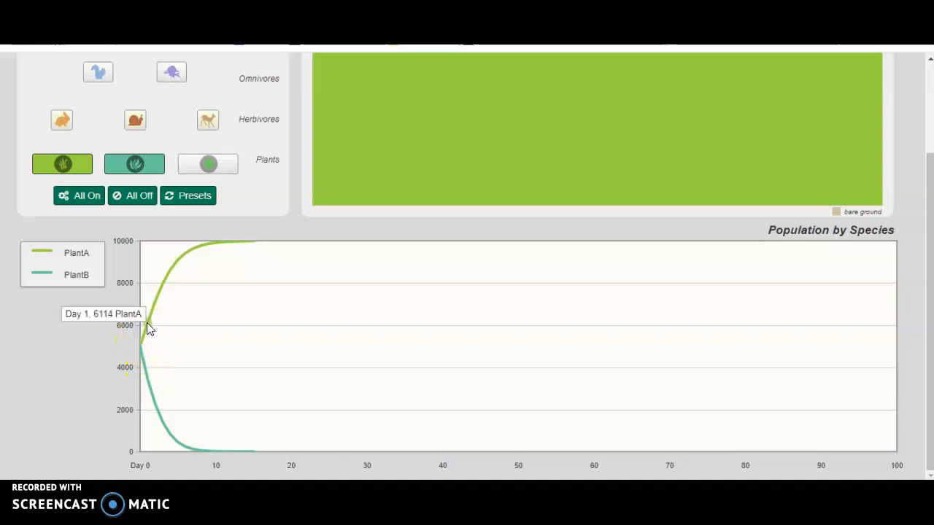
mouse_move(143, 349)
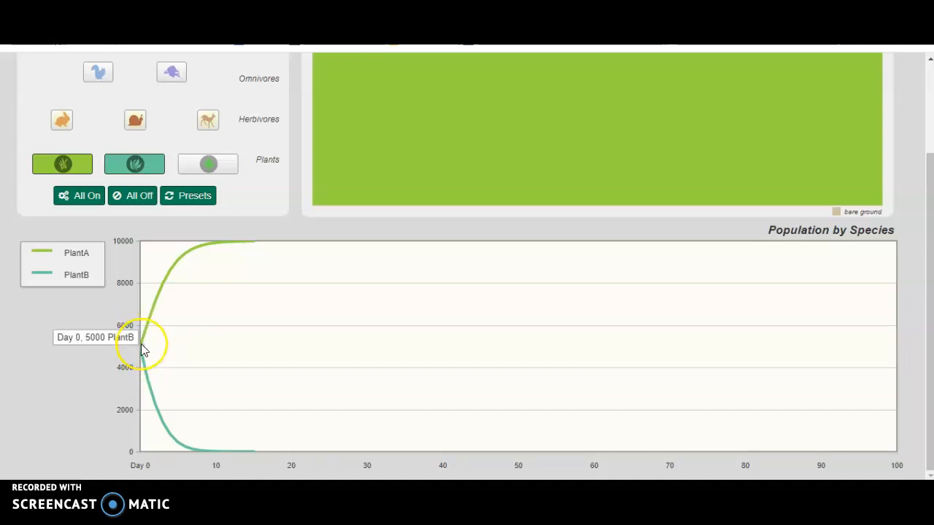
mouse_move(277, 74)
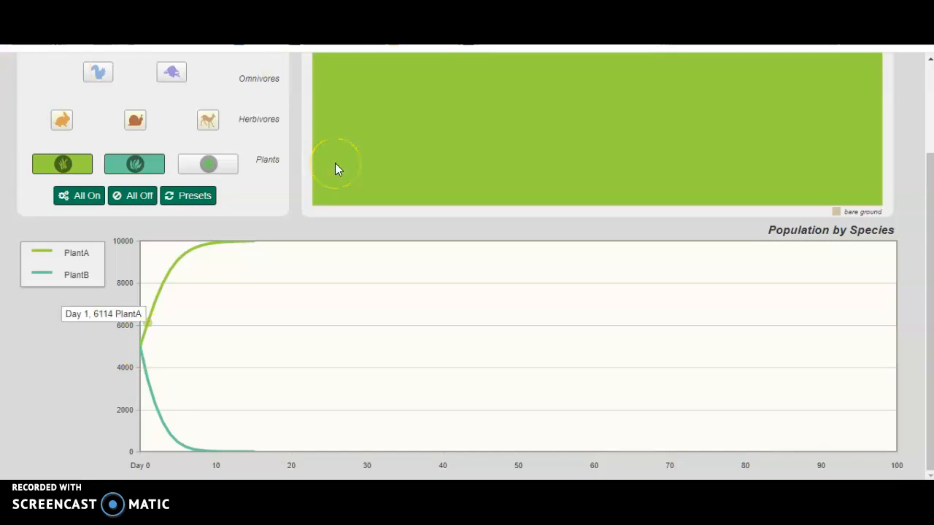
mouse_move(896, 466)
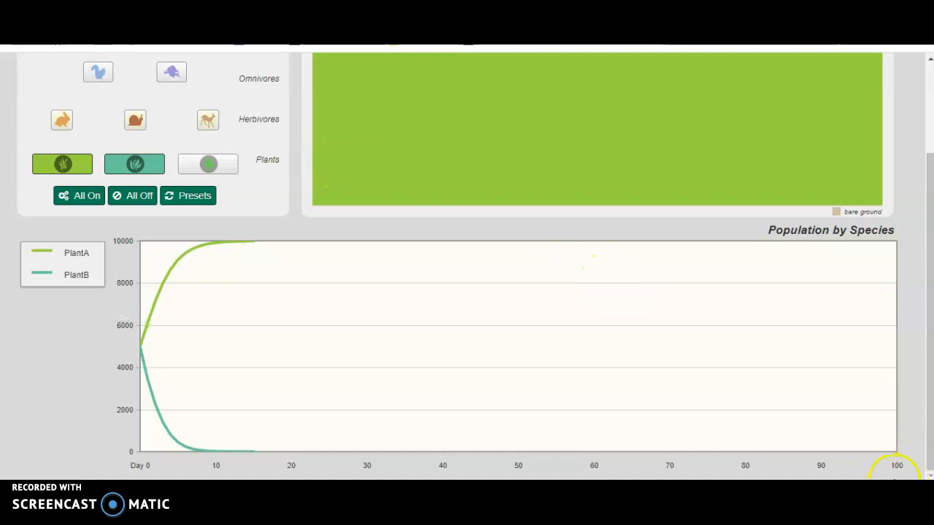
mouse_move(864, 248)
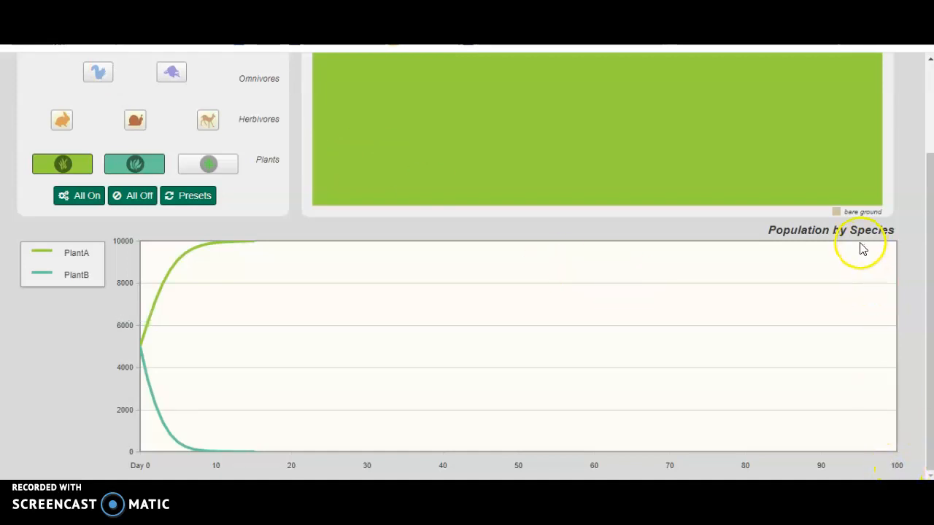
mouse_move(450, 347)
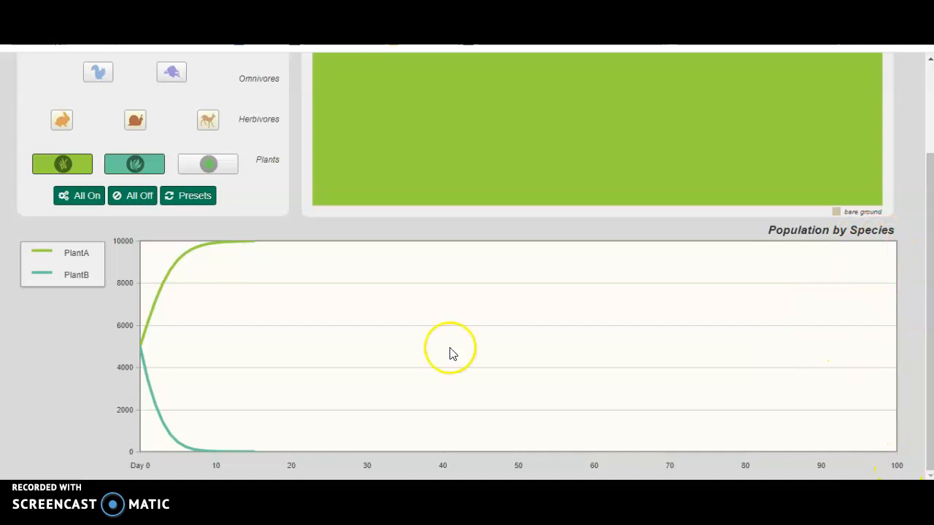
mouse_move(173, 275)
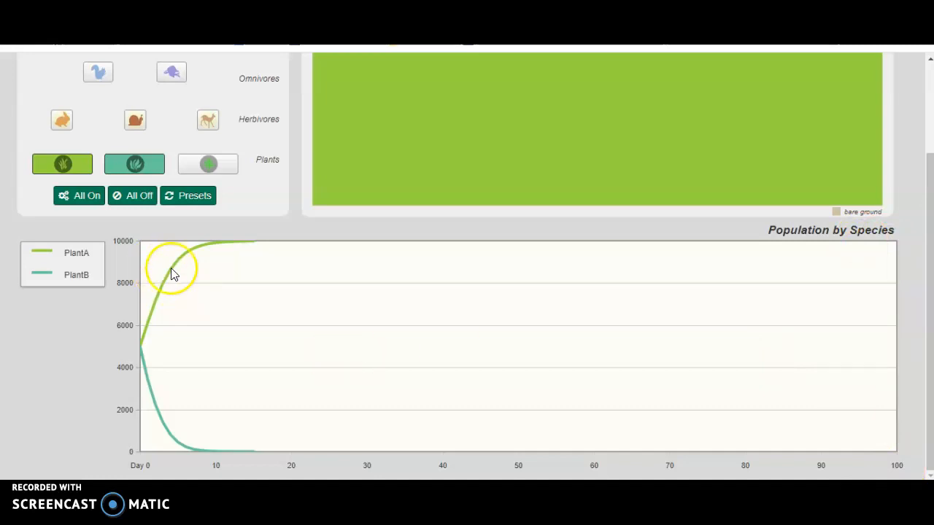
mouse_move(183, 268)
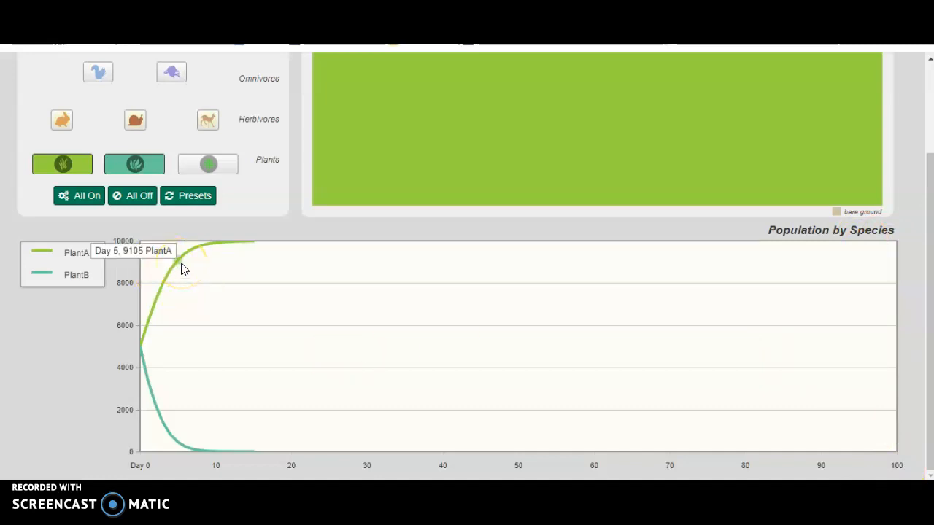